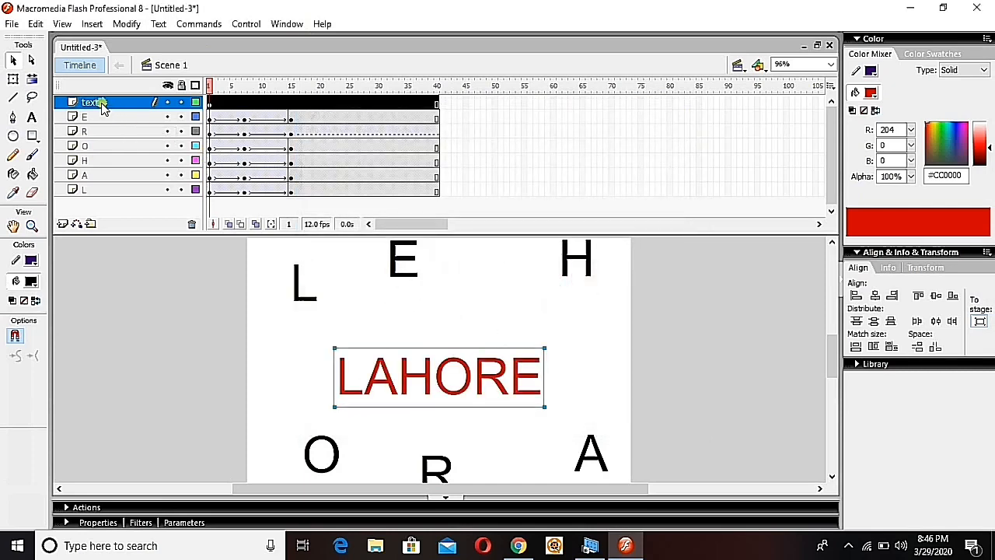
{"action": "mouse_move", "coordinate": [99, 152]}
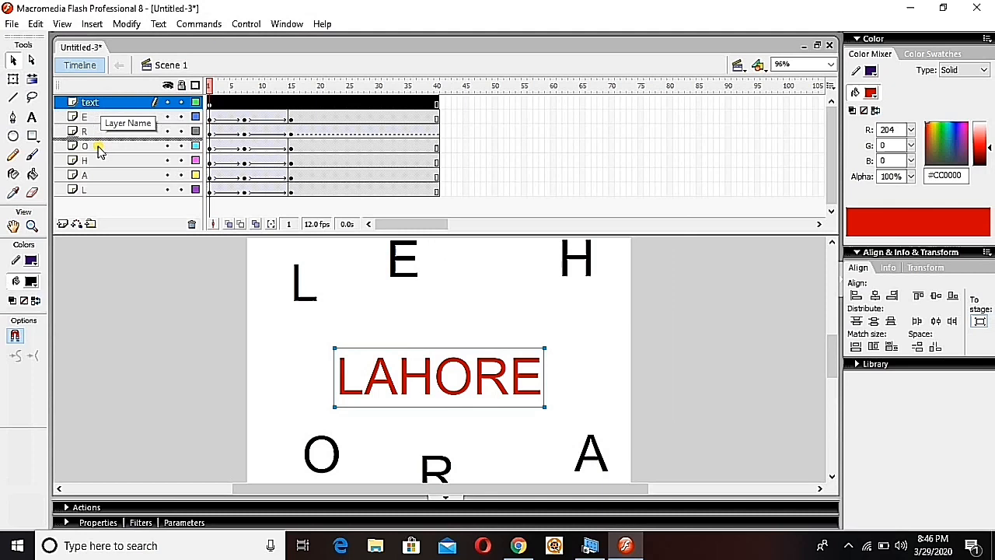
Create a new Flash Document and put the word LAHORE on the stage in a layer named text.
{"action": "left_click_drag", "start_coordinate": [91, 102], "coordinate": [91, 146]}
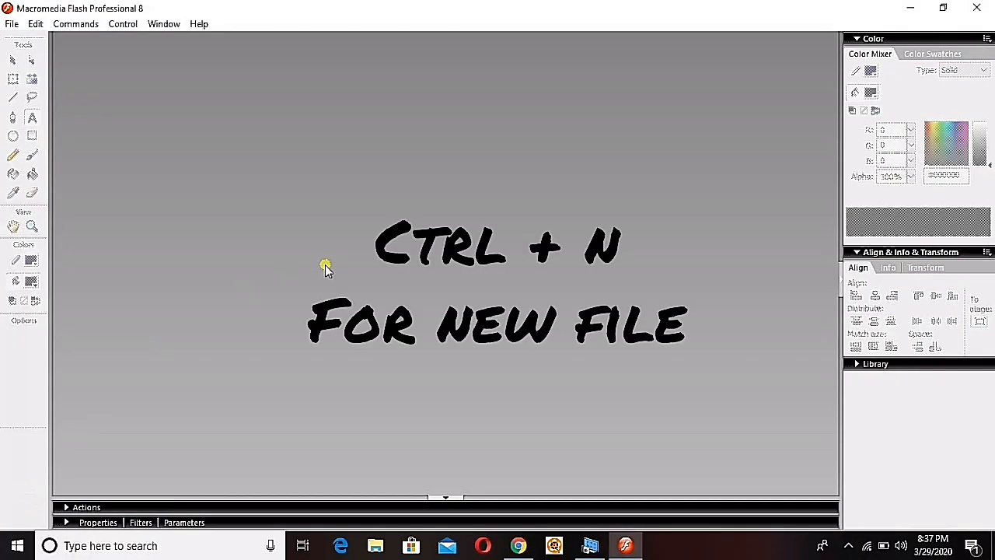
{"action": "key", "text": "ctrl+n"}
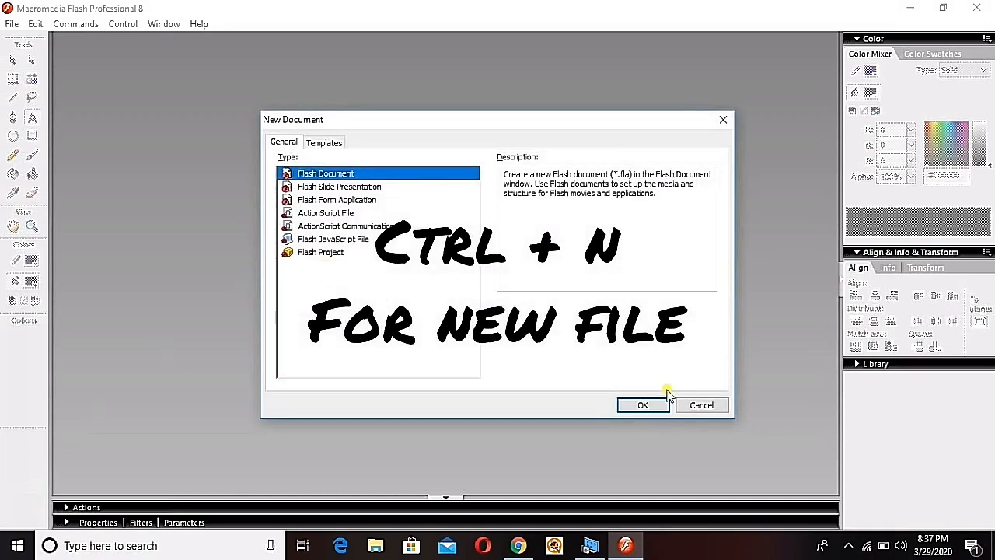
{"action": "left_click", "coordinate": [642, 404]}
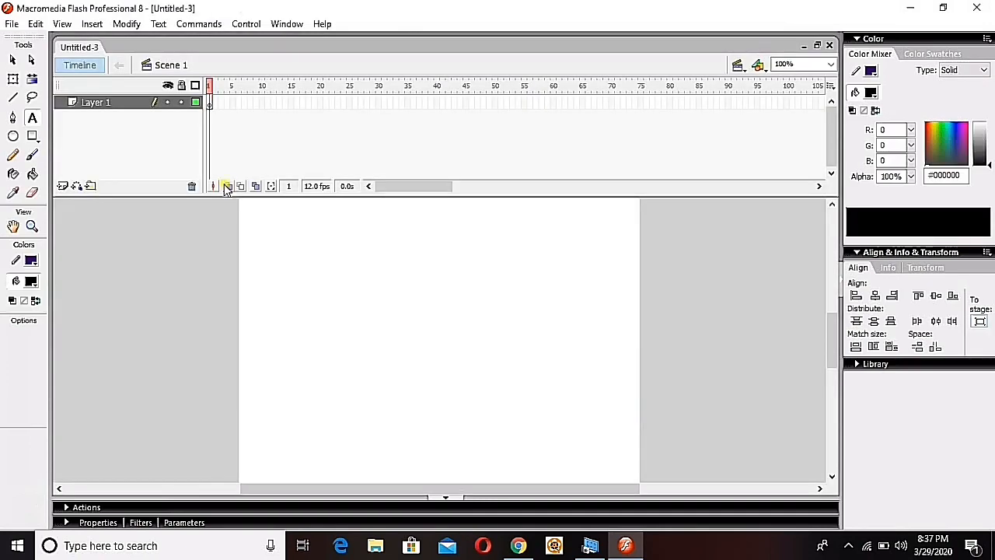
{"action": "mouse_move", "coordinate": [32, 118]}
{"action": "type", "text": "text"}
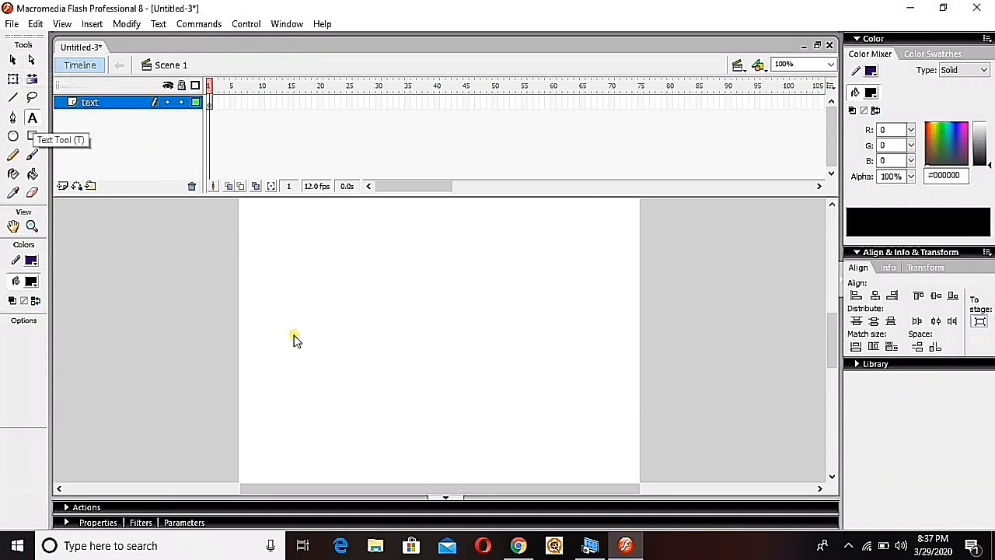
{"action": "type", "text": "lahore"}
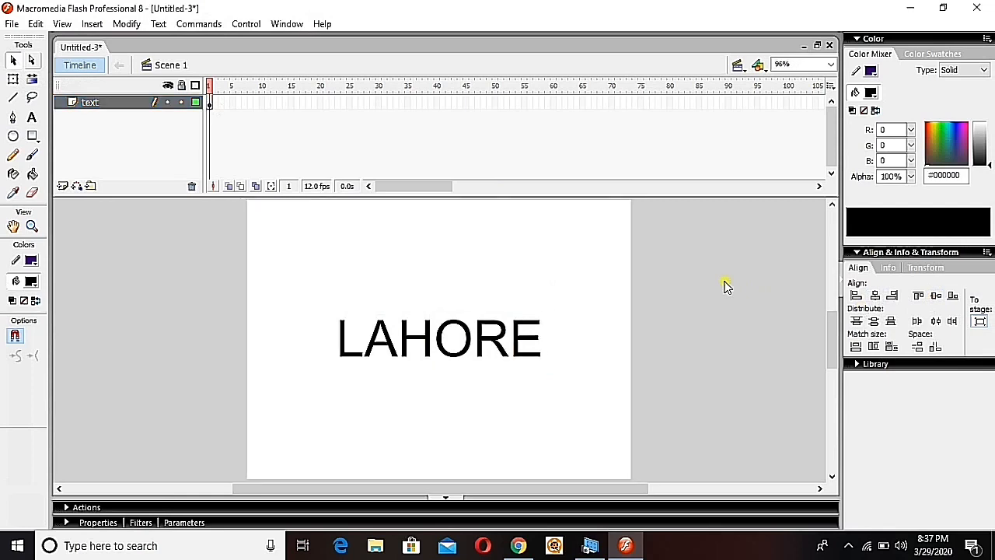
Zoom into the word LAHORE and back out to fit the whole stage.
{"action": "key", "text": "ctrl+3"}
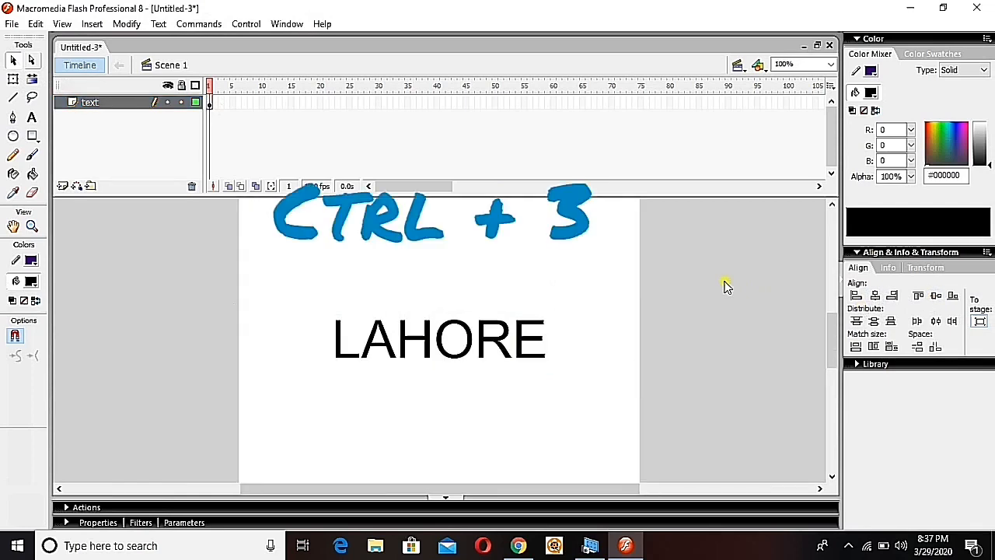
{"action": "key", "text": "ctrl+3"}
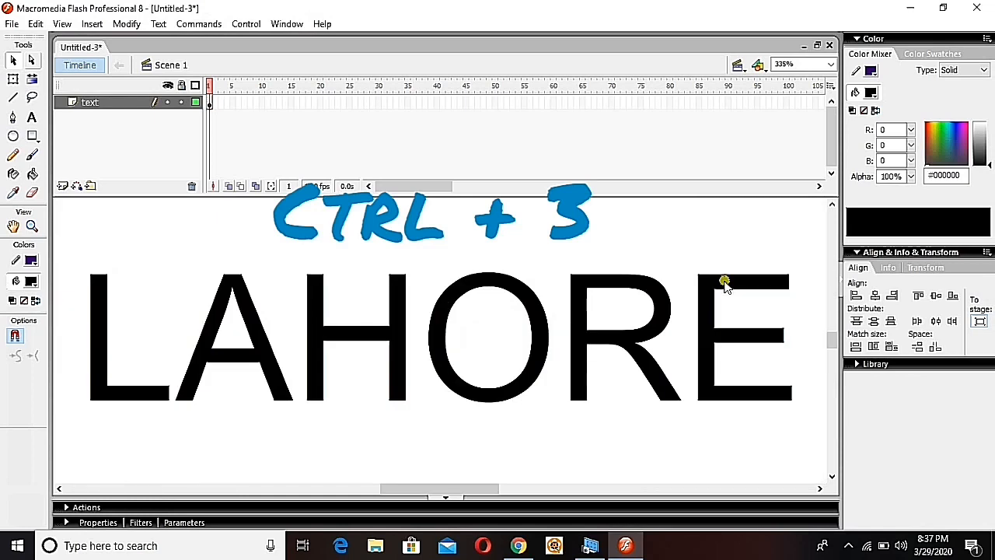
{"action": "key", "text": "ctrl+3"}
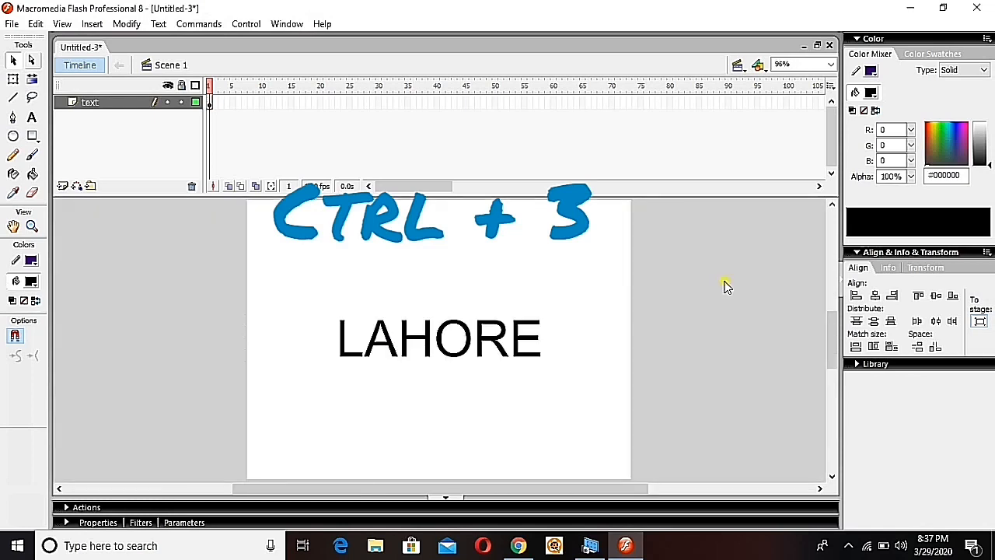
{"action": "key", "text": "ctrl+3"}
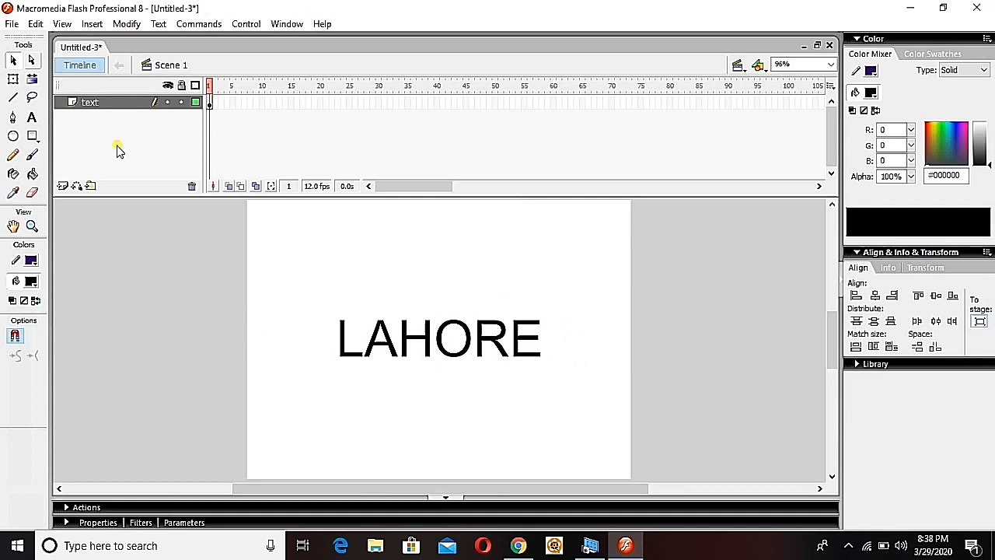
Add a layer L with a letter L near the top left and a keyframe at frame 15.
{"action": "left_click", "coordinate": [63, 186]}
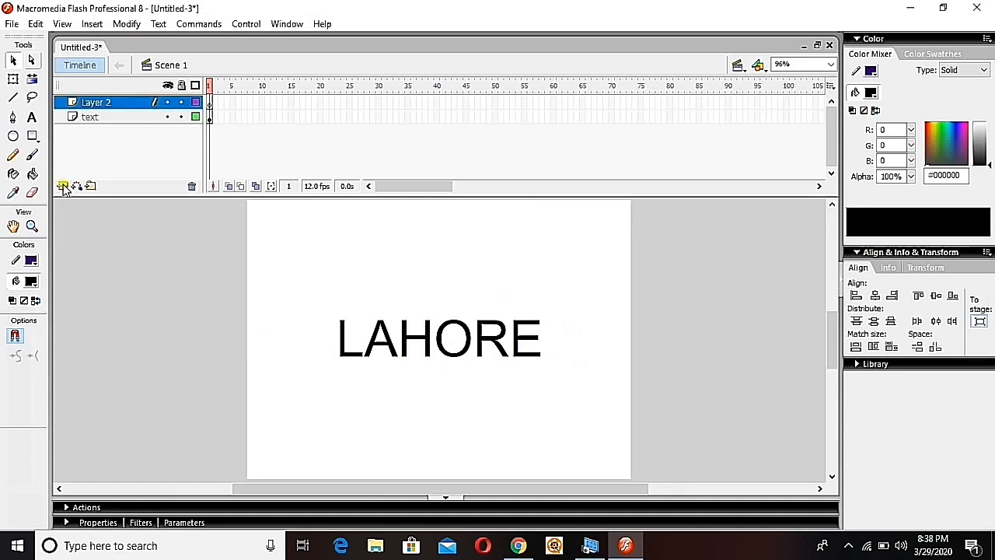
{"action": "double_click", "coordinate": [96, 101]}
{"action": "type", "text": "L"}
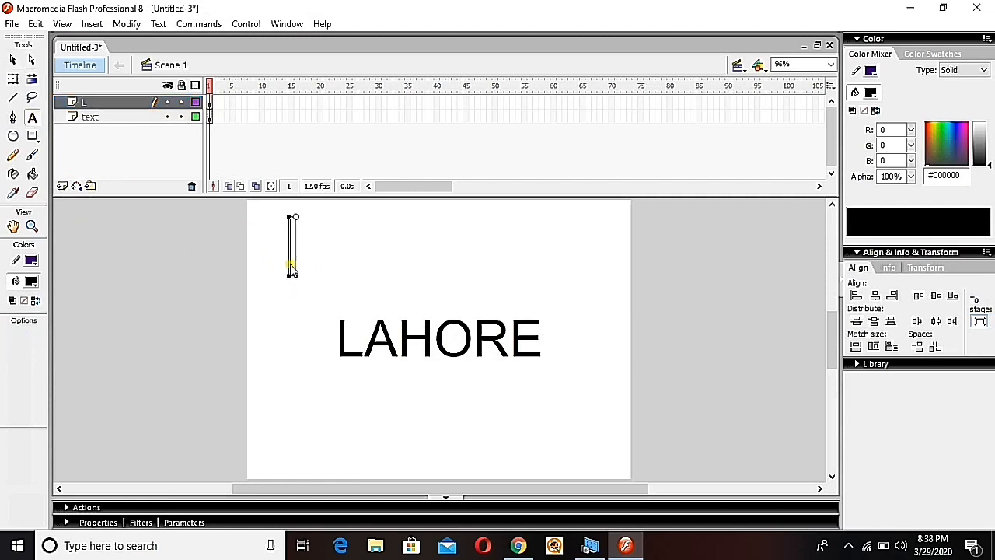
{"action": "left_click", "coordinate": [12, 59]}
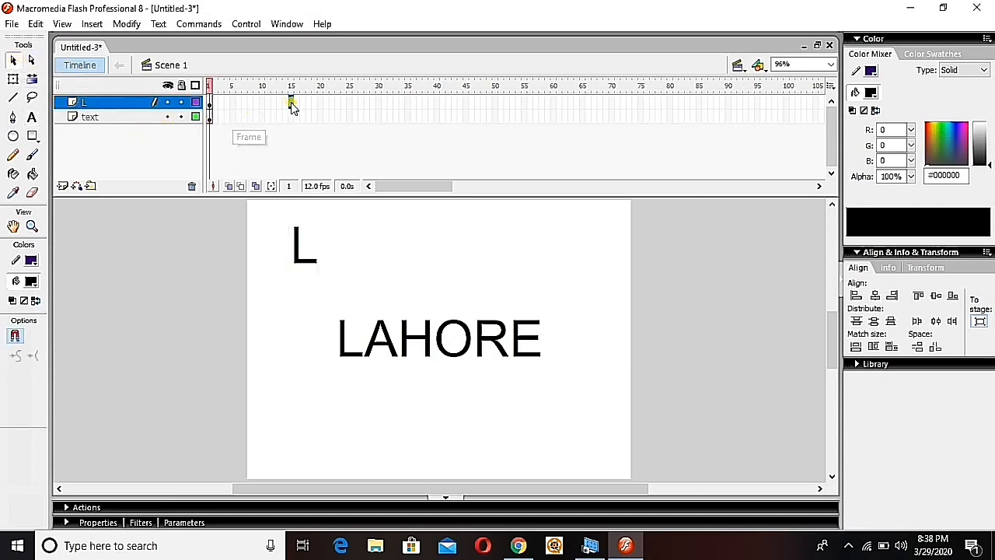
{"action": "right_click", "coordinate": [290, 101]}
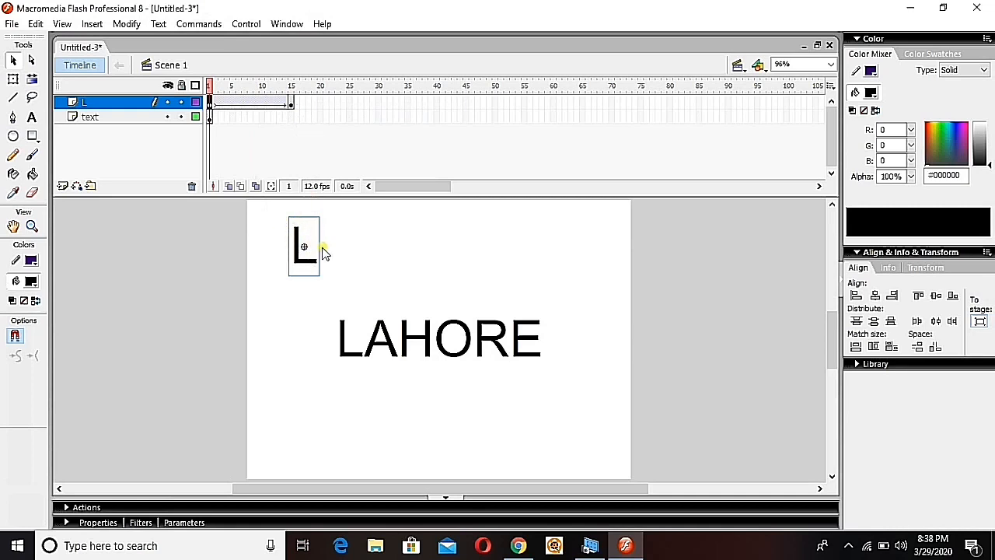
{"action": "mouse_move", "coordinate": [345, 339]}
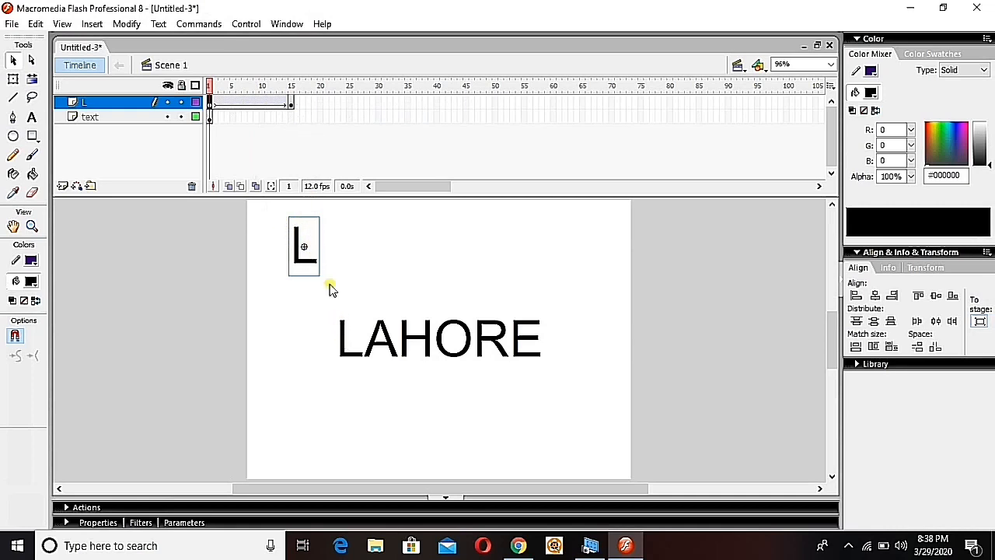
Extend the text layer through frame 15 so LAHORE stays visible during the tween.
{"action": "left_click", "coordinate": [291, 86]}
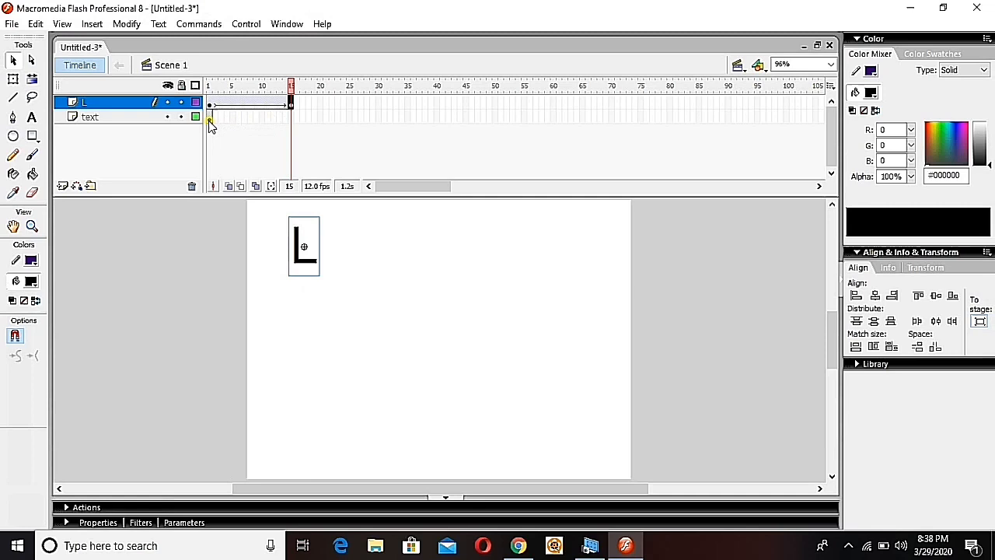
{"action": "left_click", "coordinate": [91, 117]}
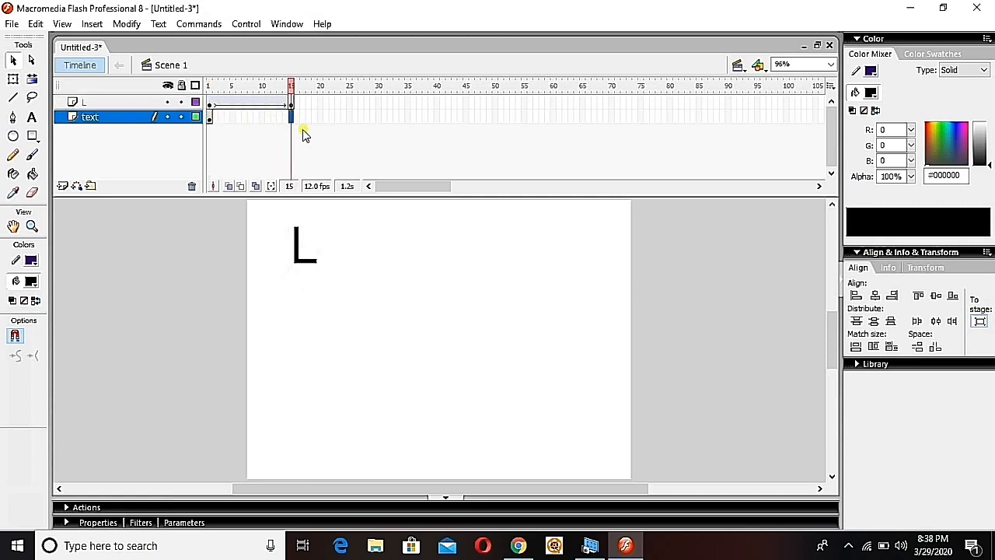
{"action": "right_click", "coordinate": [302, 128]}
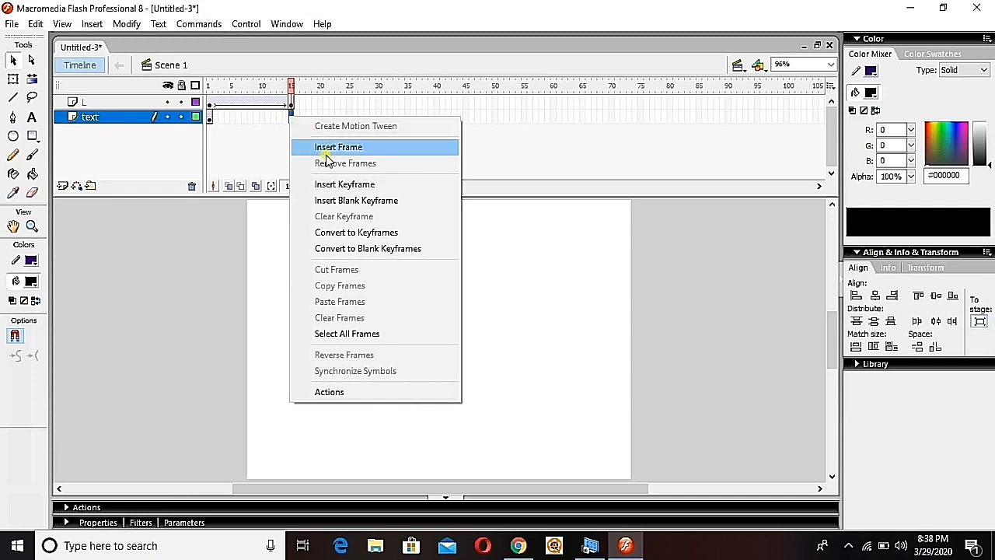
{"action": "left_click", "coordinate": [338, 147]}
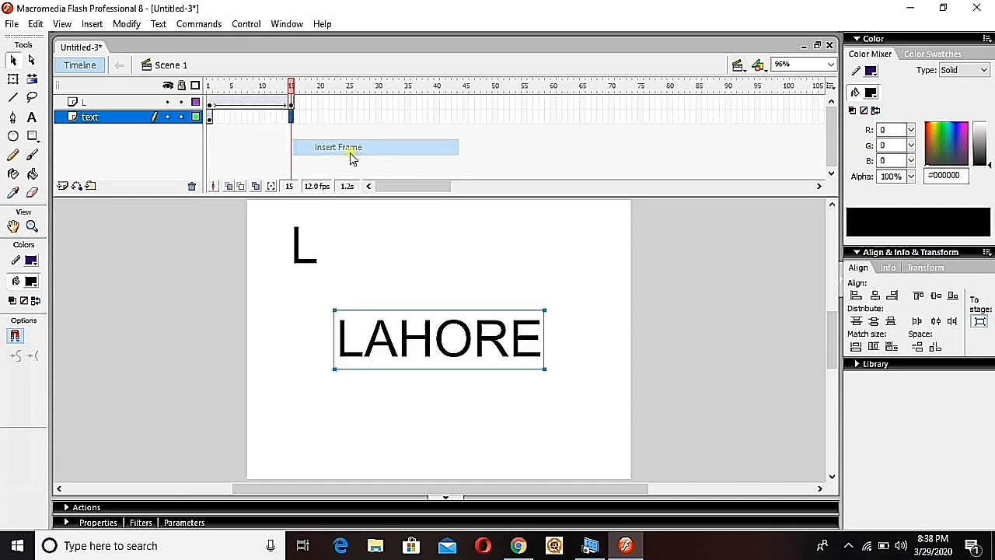
{"action": "left_click", "coordinate": [338, 147]}
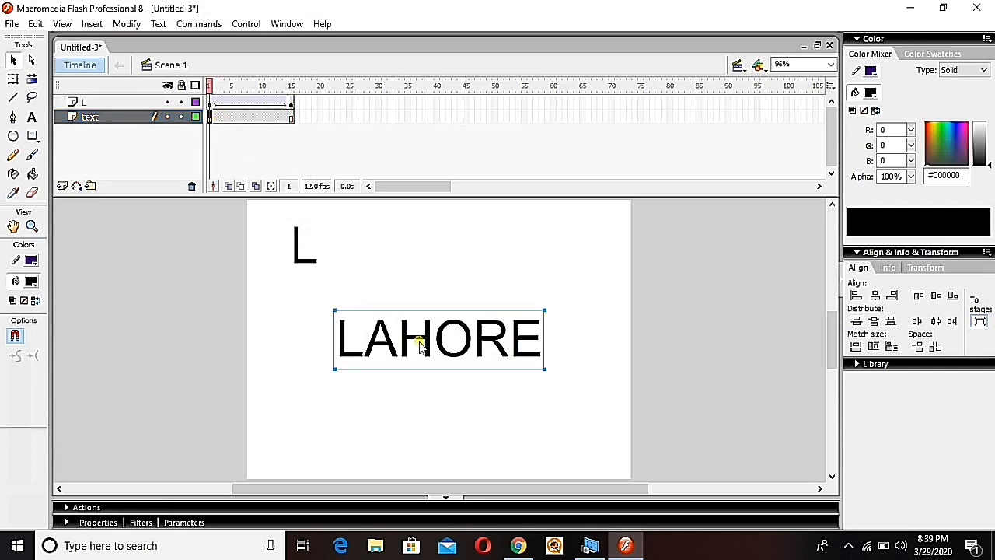
Place the black L over the red L at the tween's last frame and add a layer for A.
{"action": "left_click", "coordinate": [31, 281]}
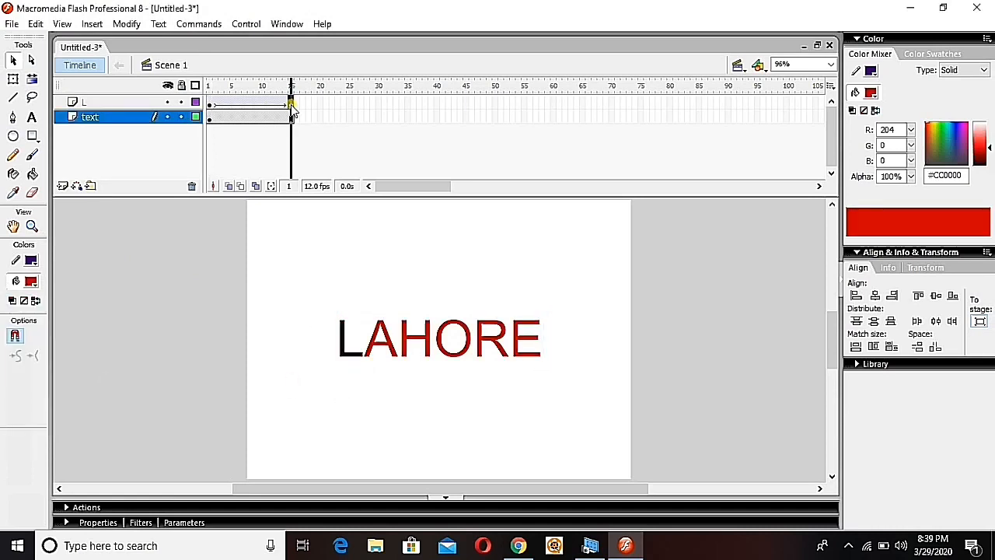
{"action": "left_click", "coordinate": [84, 102]}
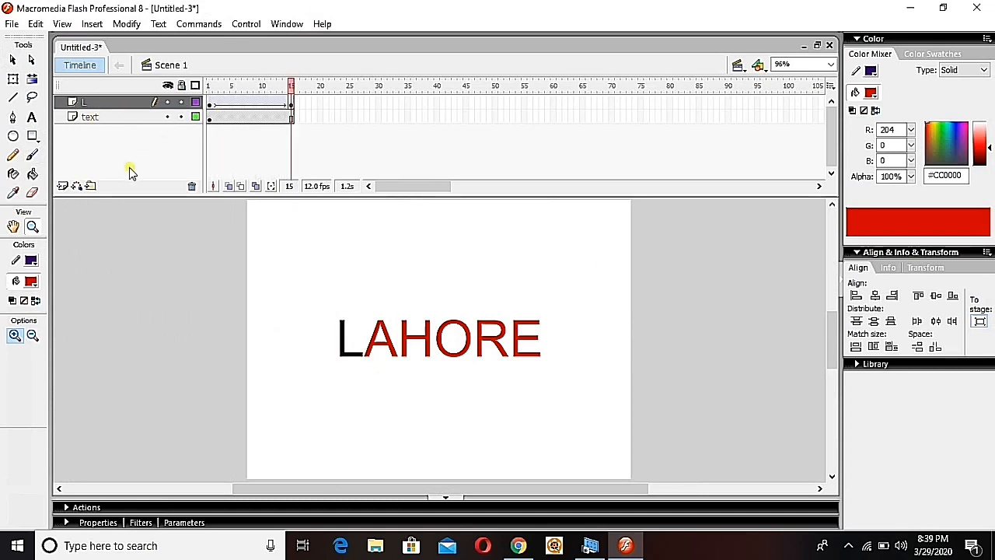
{"action": "left_click", "coordinate": [62, 186]}
{"action": "type", "text": "A"}
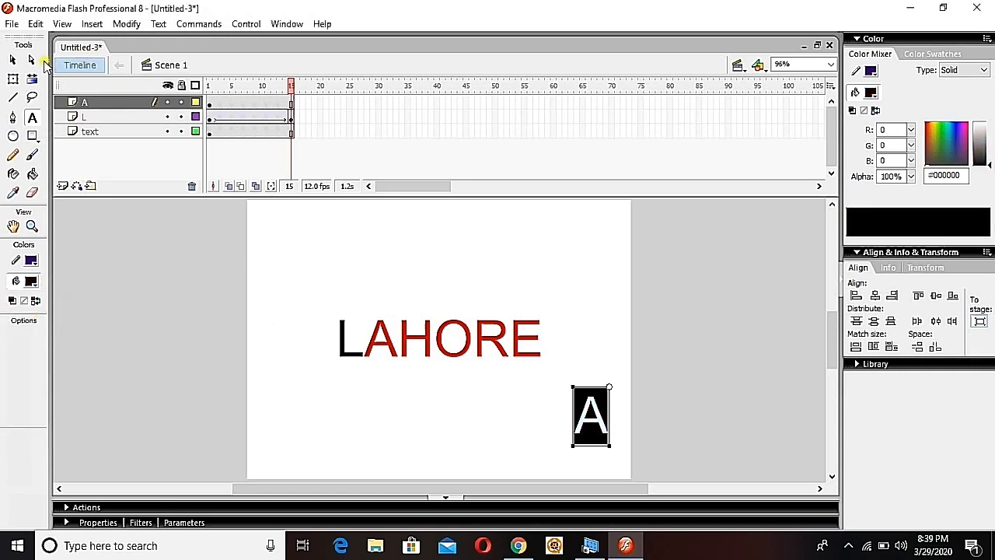
Motion-tween the black A from the lower right onto the red A, then add a layer for H.
{"action": "left_click", "coordinate": [13, 59]}
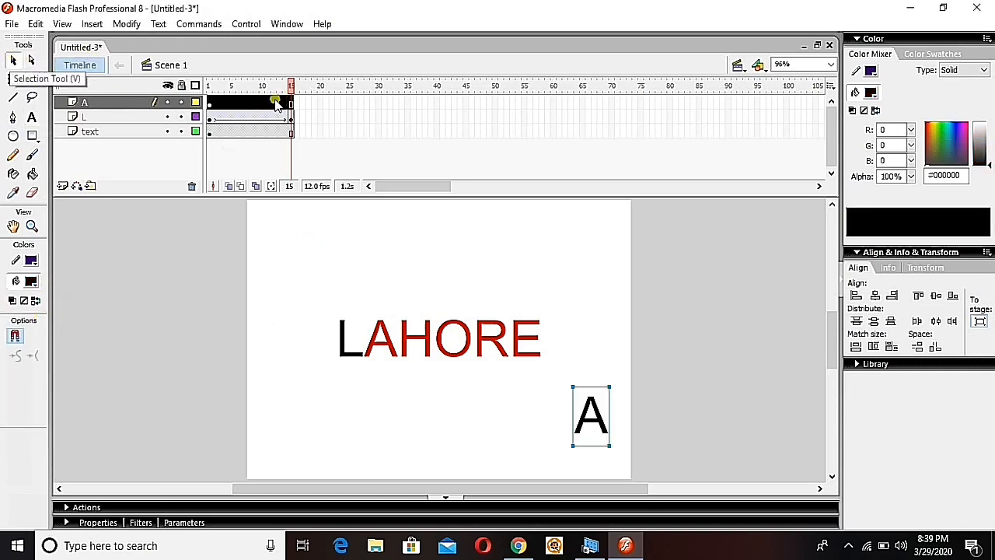
{"action": "right_click", "coordinate": [291, 104]}
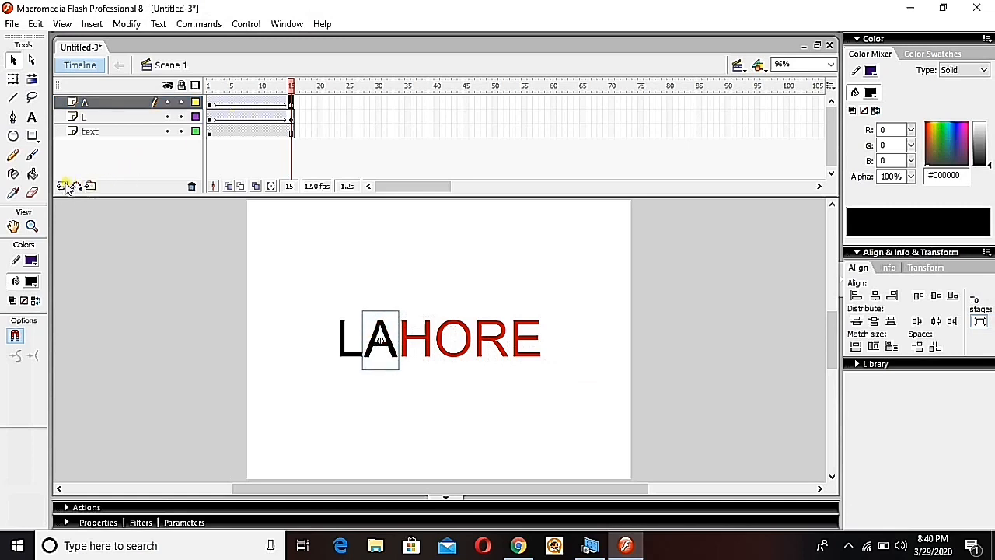
{"action": "left_click", "coordinate": [62, 186]}
{"action": "type", "text": "H"}
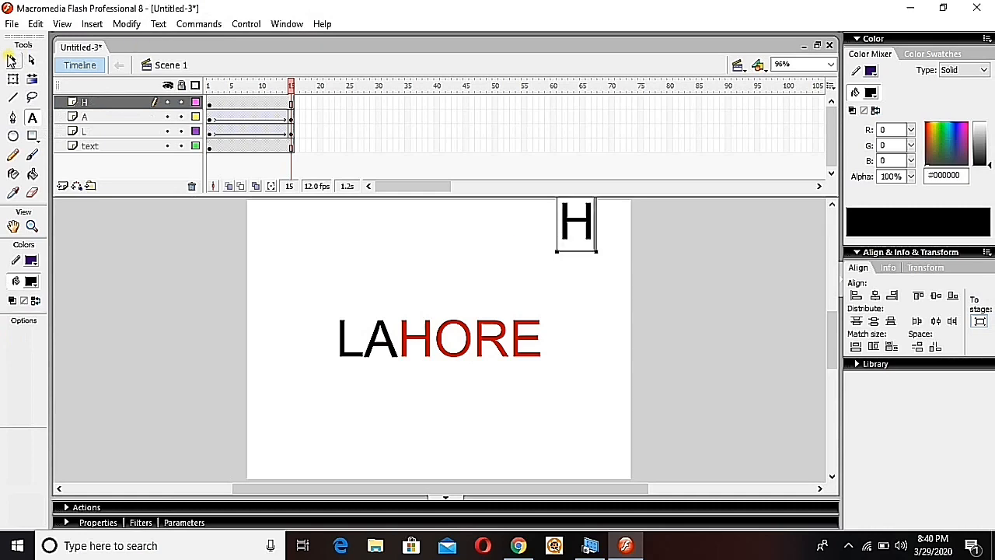
Motion-tween the black H from the top edge down onto the red H of LAHORE.
{"action": "left_click", "coordinate": [12, 59]}
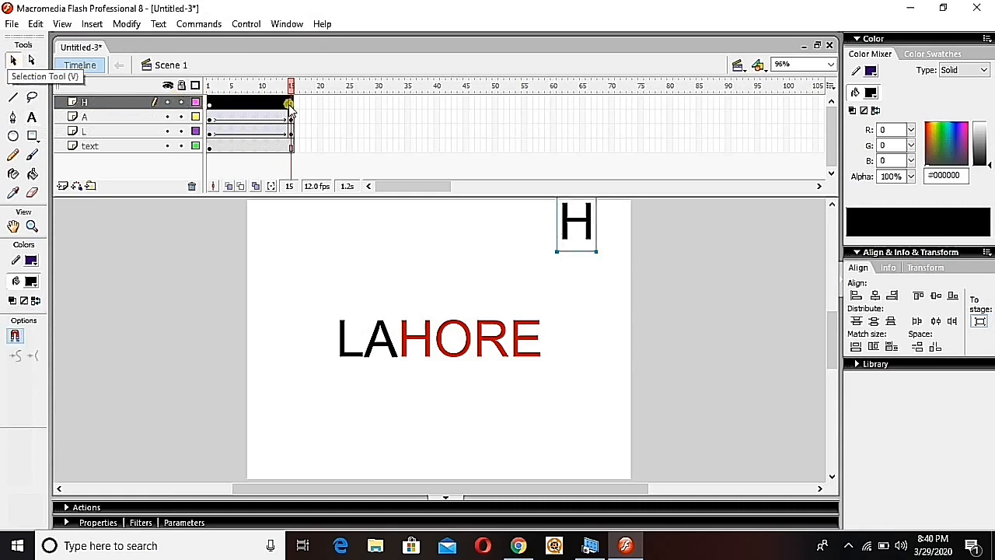
{"action": "right_click", "coordinate": [290, 103]}
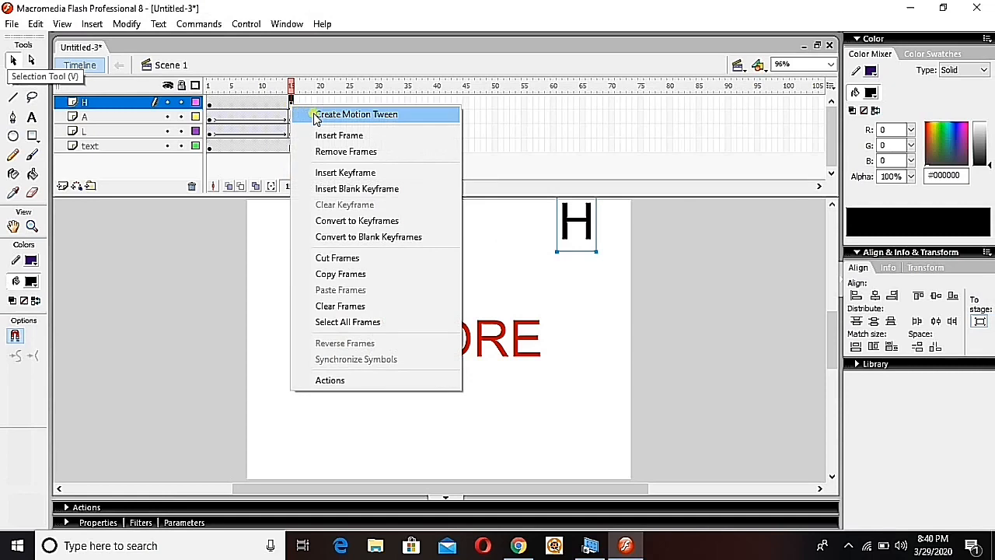
{"action": "mouse_move", "coordinate": [345, 173]}
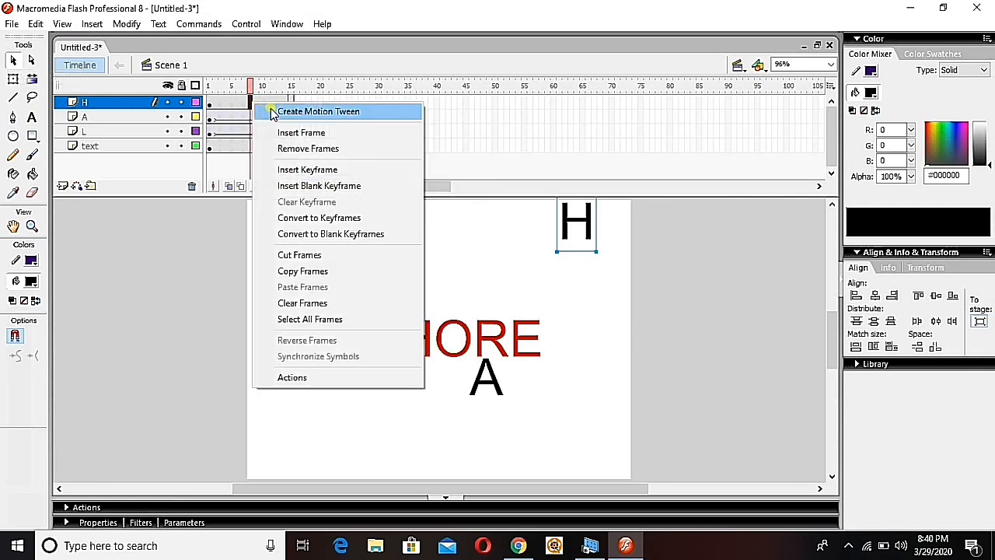
{"action": "left_click", "coordinate": [317, 111]}
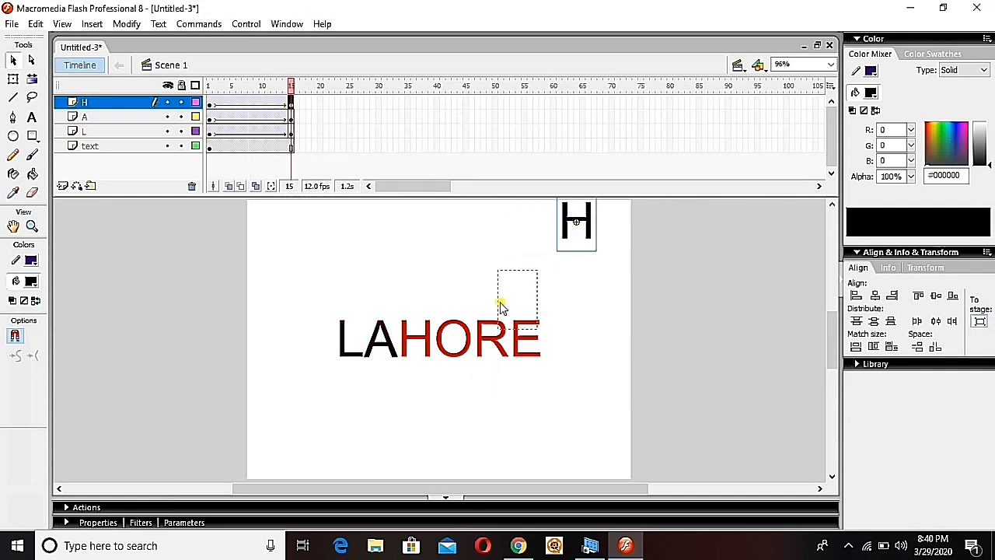
{"action": "left_click_drag", "start_coordinate": [576, 225], "coordinate": [418, 338]}
{"action": "type", "text": "R"}
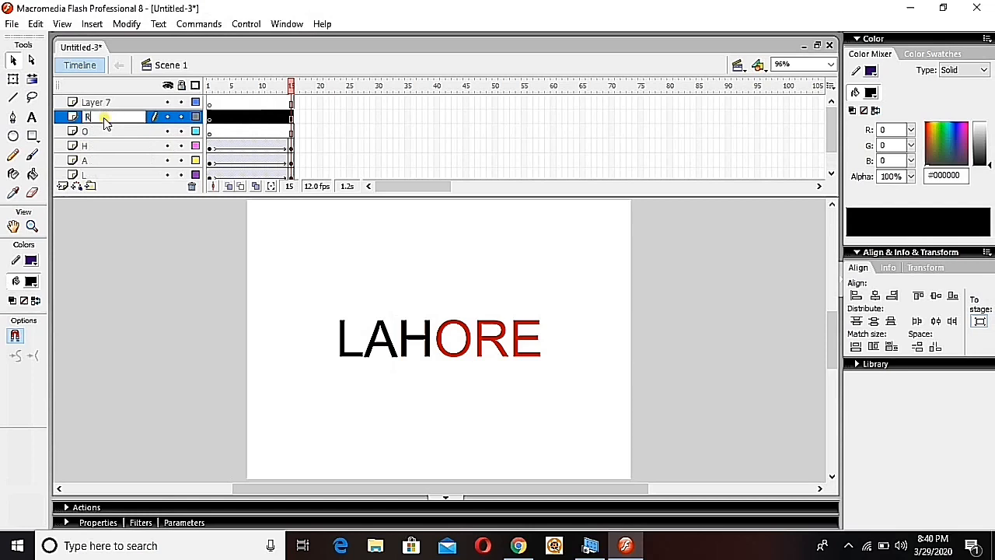
Name the R layer and convert the selected frames of the letter layers to keyframes.
{"action": "left_click", "coordinate": [104, 102]}
{"action": "type", "text": "E"}
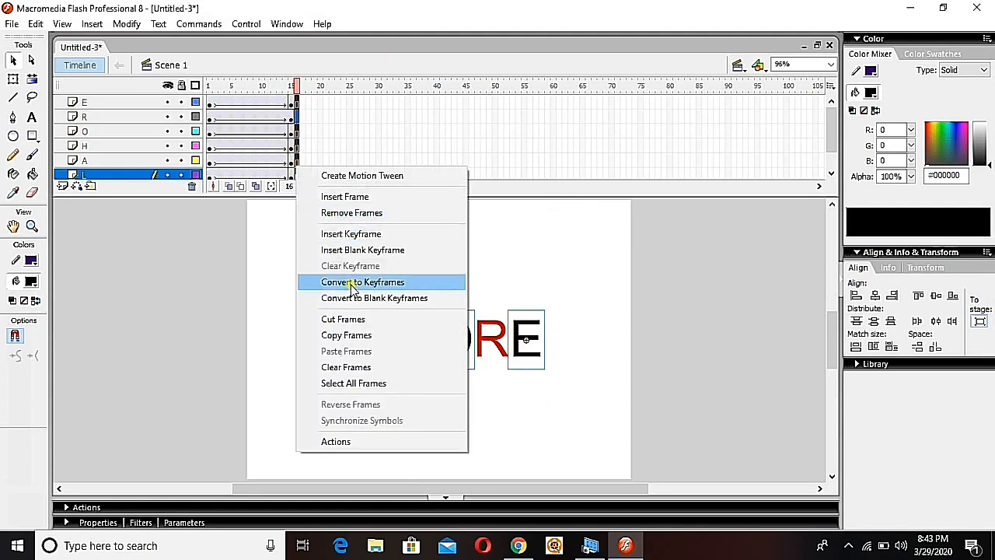
{"action": "left_click", "coordinate": [363, 281]}
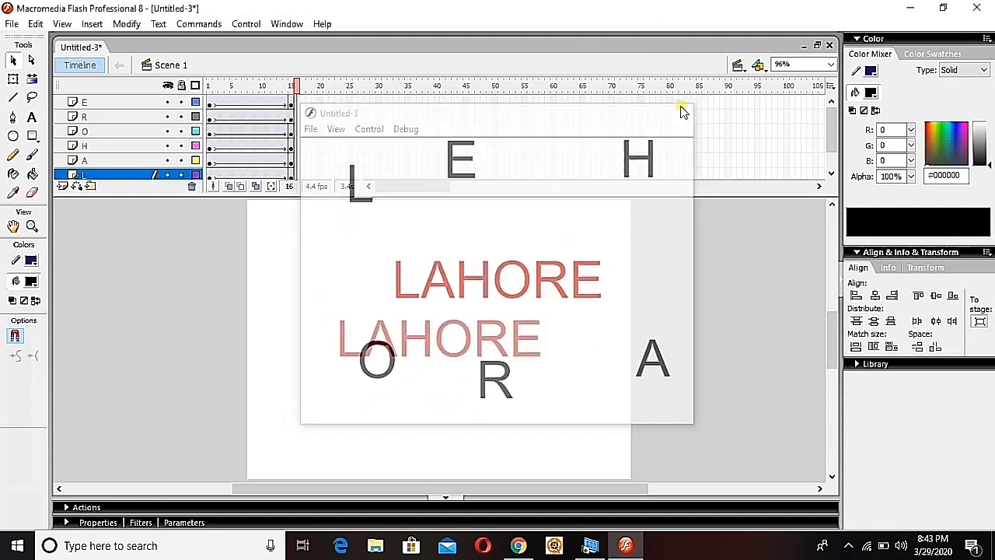
Close the test movie preview after watching the letters land on LAHORE.
{"action": "left_click", "coordinate": [682, 109]}
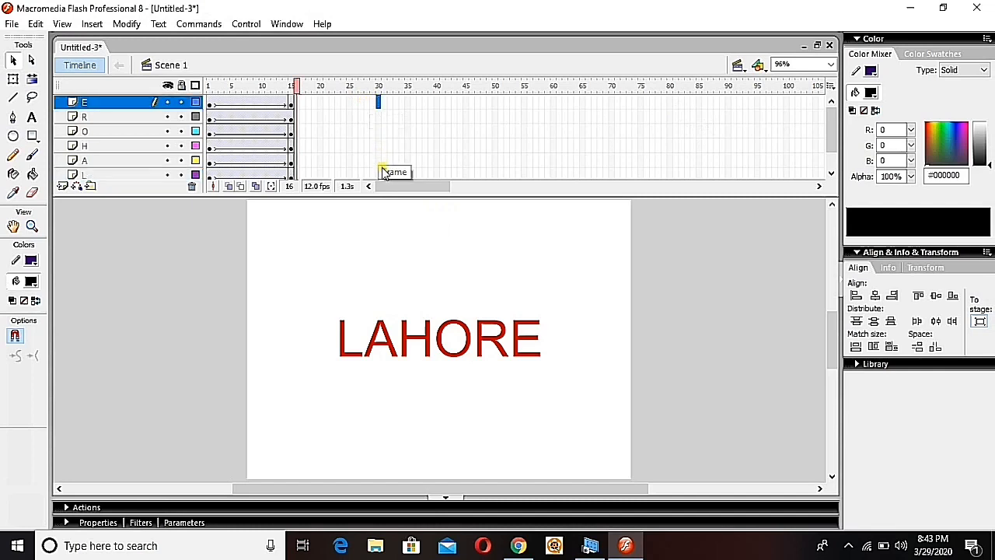
{"action": "mouse_move", "coordinate": [377, 204]}
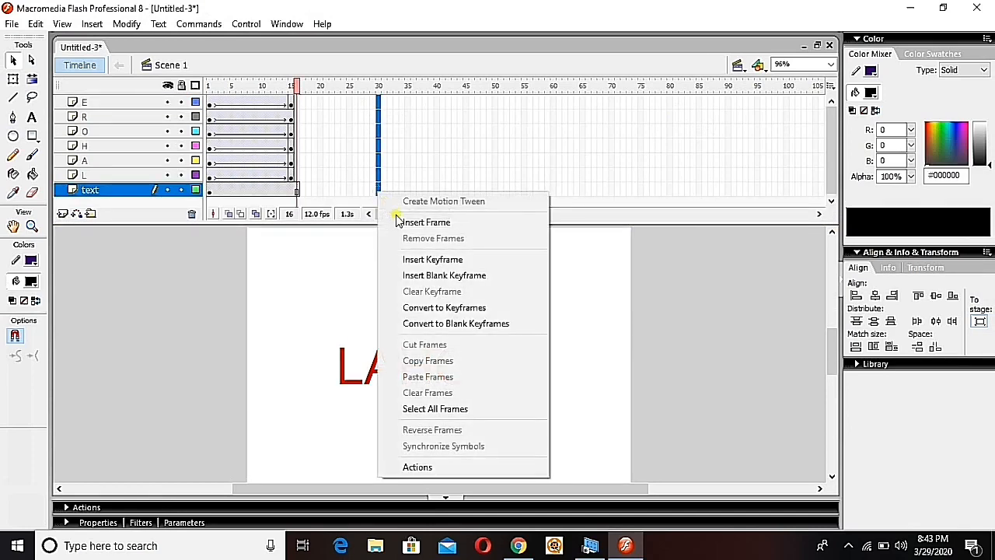
{"action": "mouse_move", "coordinate": [426, 223]}
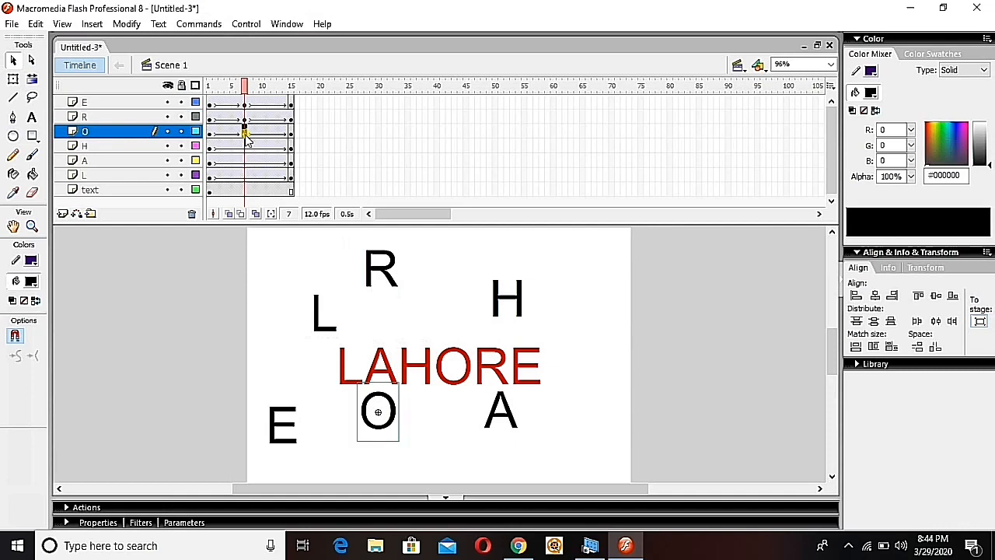
{"action": "mouse_move", "coordinate": [598, 294]}
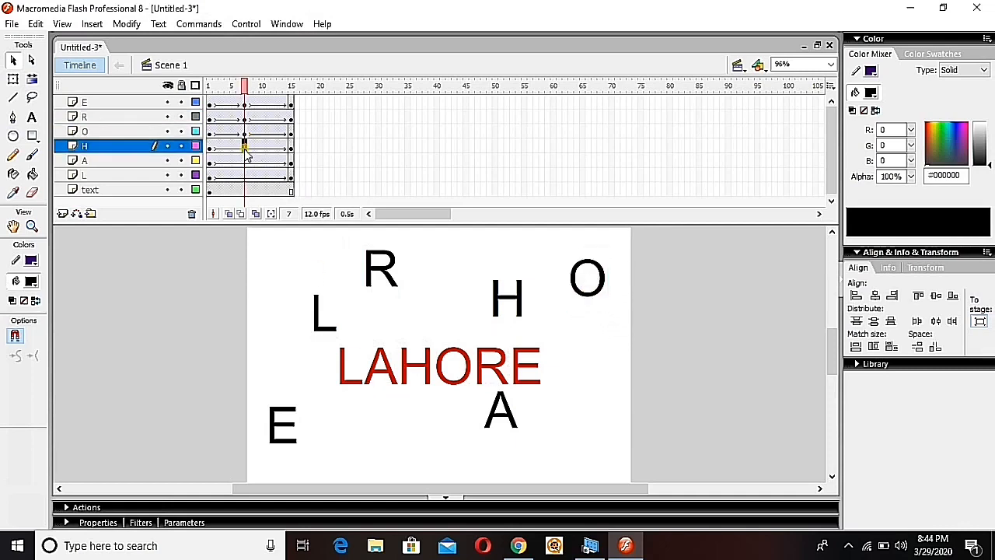
Select the middle keyframes of the H and L layers to scatter their letters.
{"action": "left_click", "coordinate": [506, 300]}
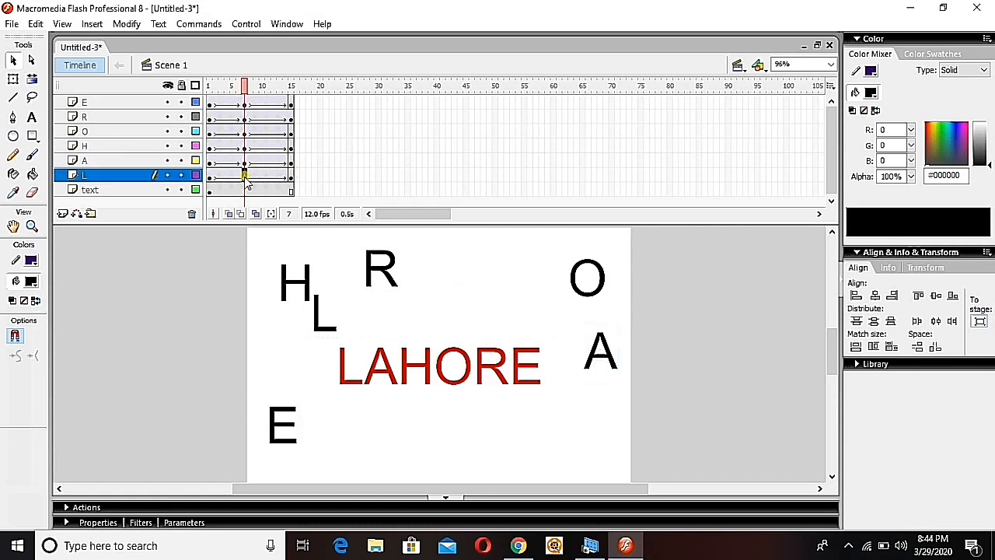
{"action": "left_click", "coordinate": [316, 311]}
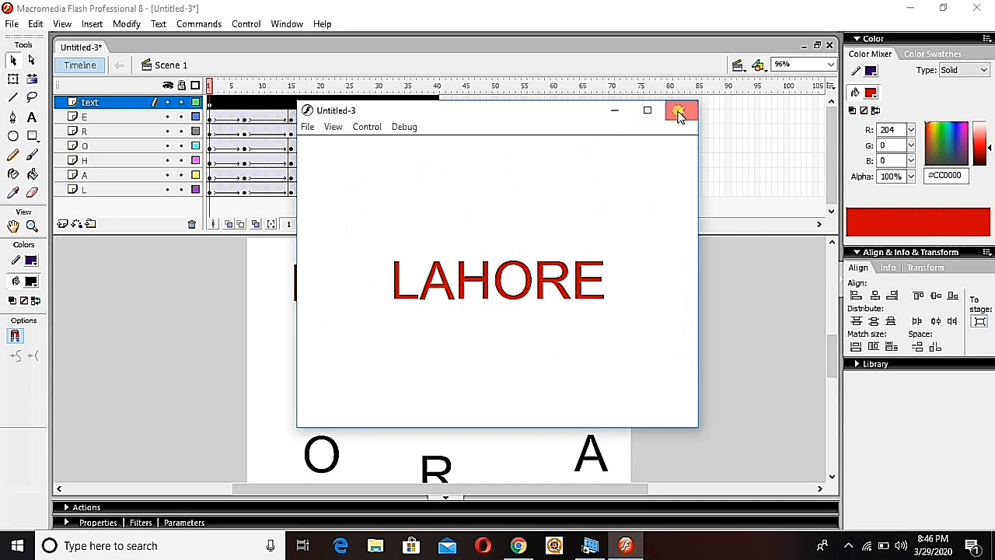
Close the test preview of the finished 40-frame animation.
{"action": "left_click", "coordinate": [680, 111]}
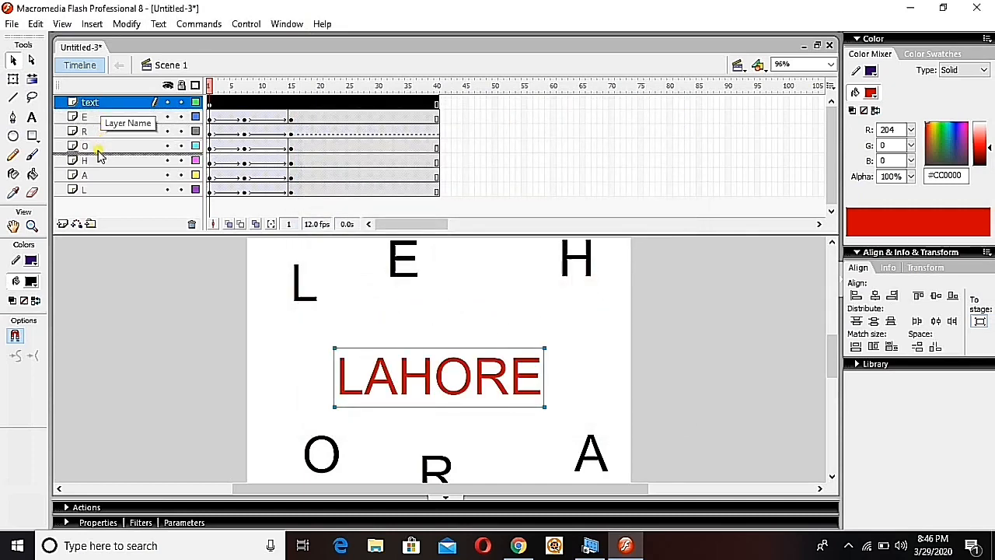
Drag the text layer down beneath the letter layers and select the E layer.
{"action": "left_click_drag", "start_coordinate": [89, 102], "coordinate": [90, 146]}
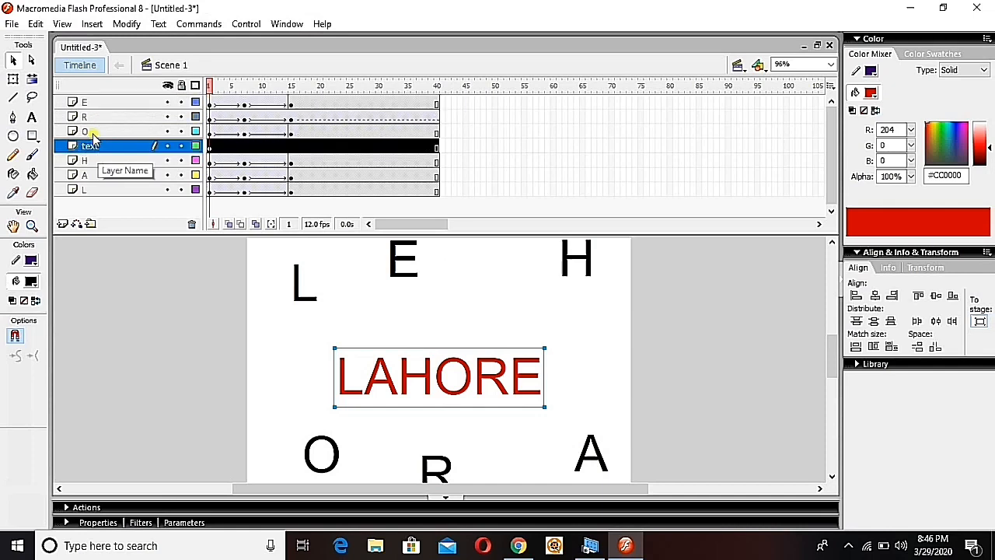
{"action": "mouse_move", "coordinate": [98, 174]}
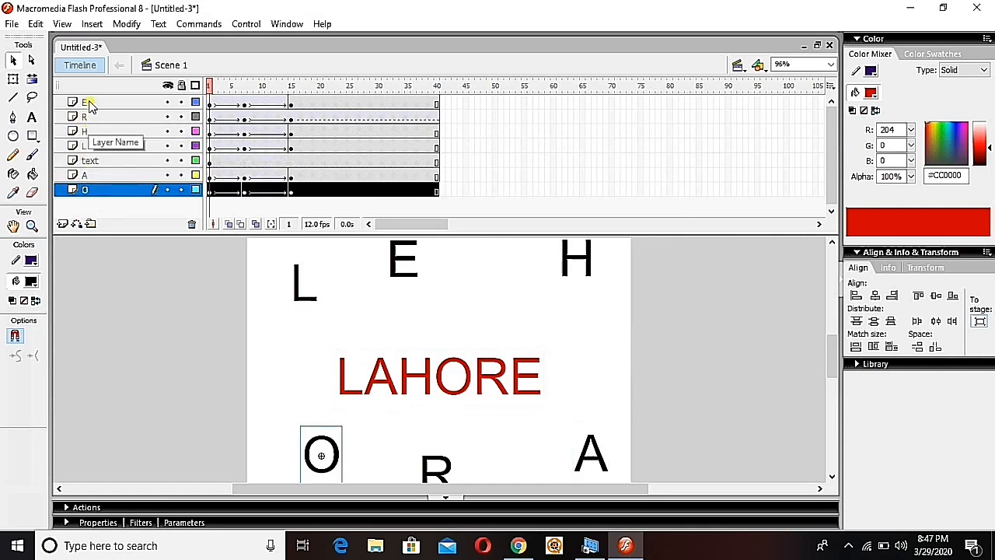
{"action": "left_click", "coordinate": [101, 102]}
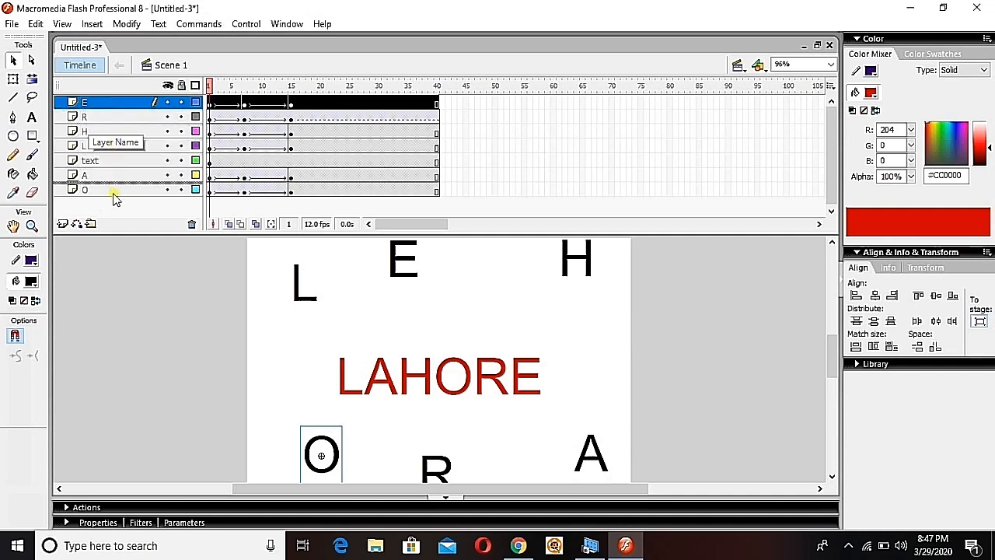